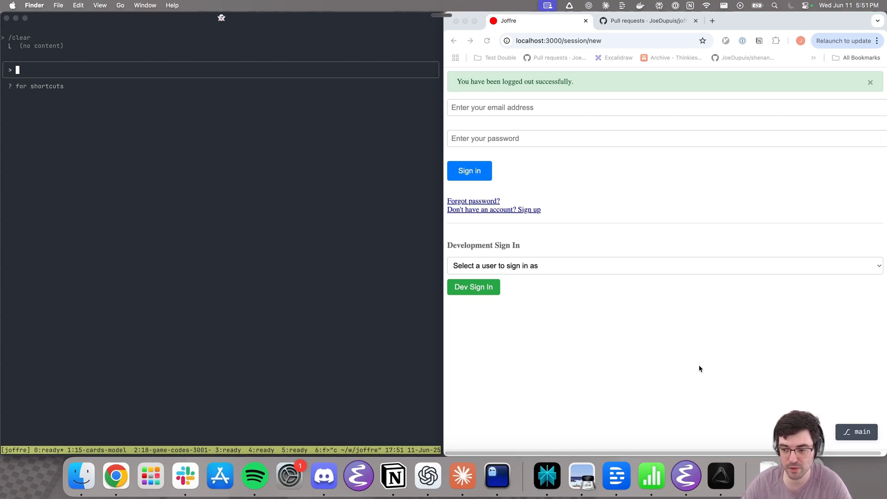
pyautogui.moveTo(700, 380)
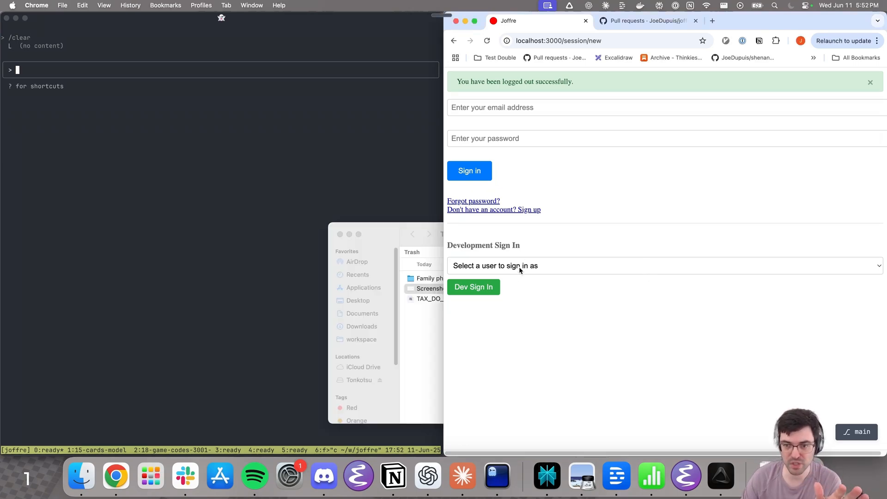
# Prompt Claude Code for a game-invites worktree with game_code, password_digest columns and games#show.
pyautogui.click(473, 287)
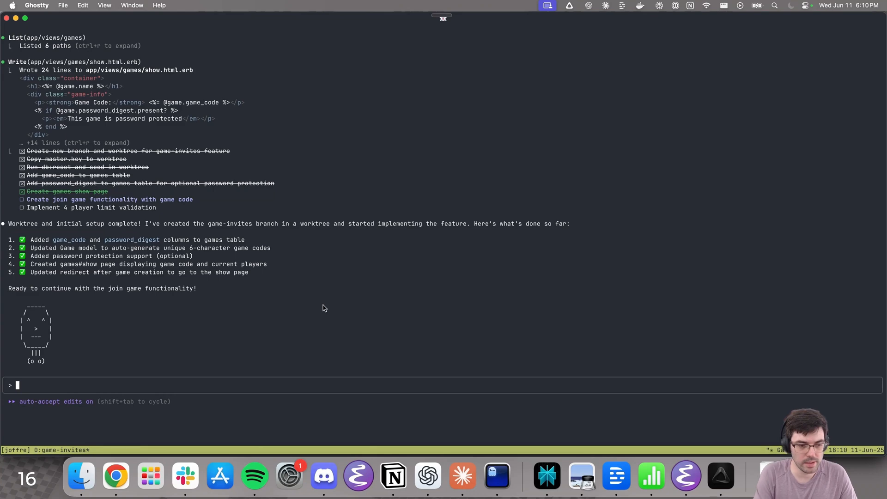
# Start the worktree's Rails server on port 3001 with /rails-serve and sign in as a development user.
pyautogui.write('/rails')
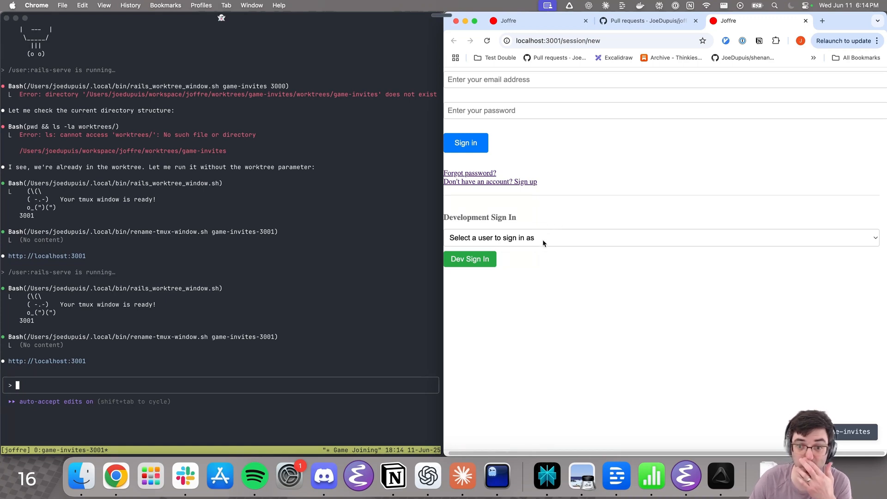
pyautogui.click(469, 259)
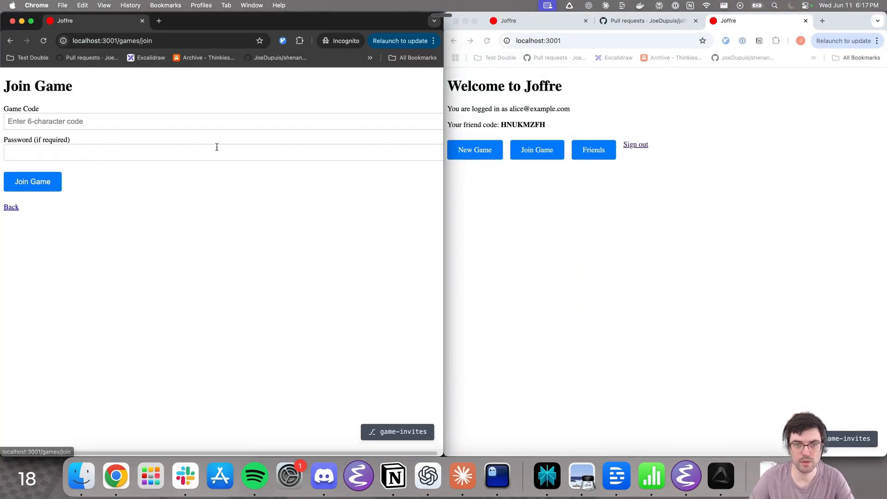
# Create 'My super game' as Alice and have Bob join it by code in the second window.
pyautogui.click(474, 149)
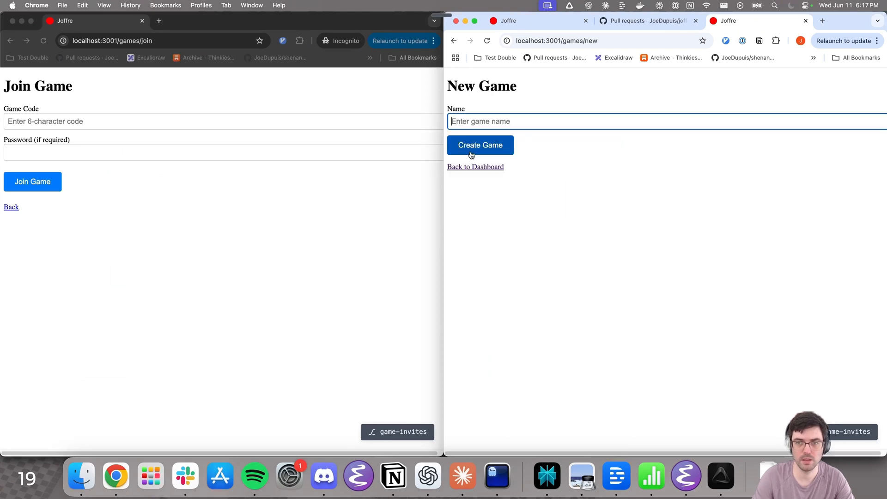
pyautogui.write('My')
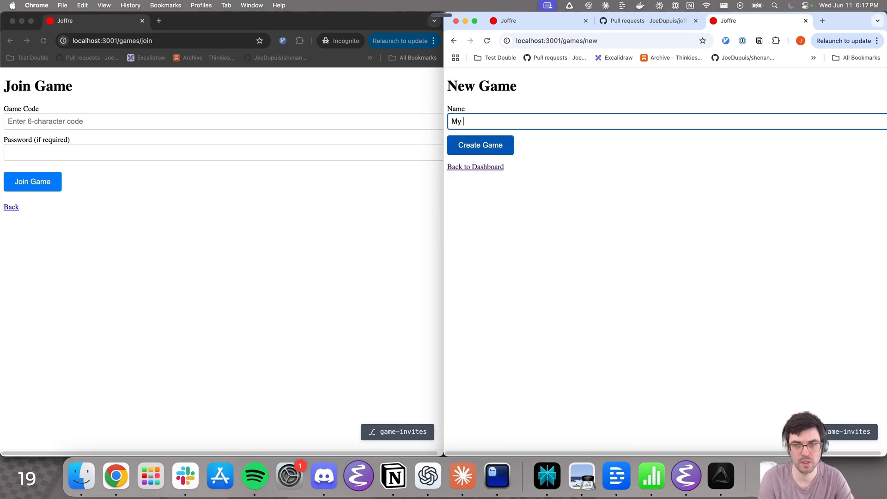
pyautogui.click(479, 144)
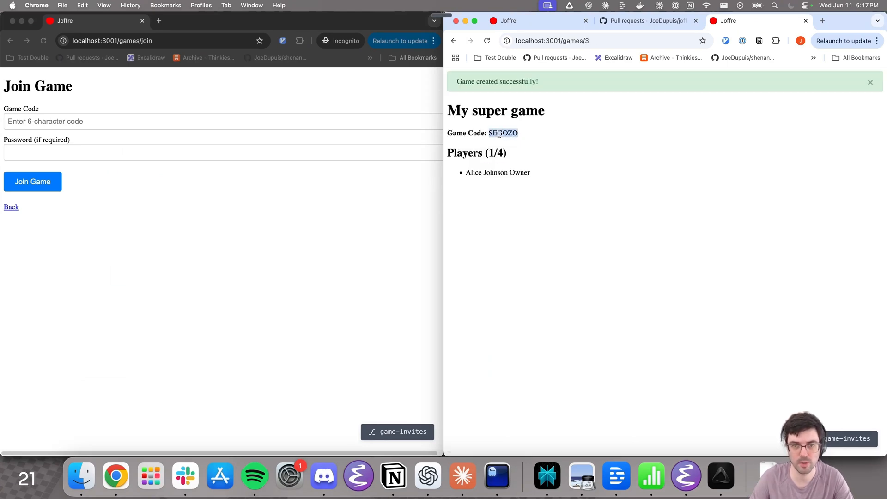
pyautogui.click(33, 182)
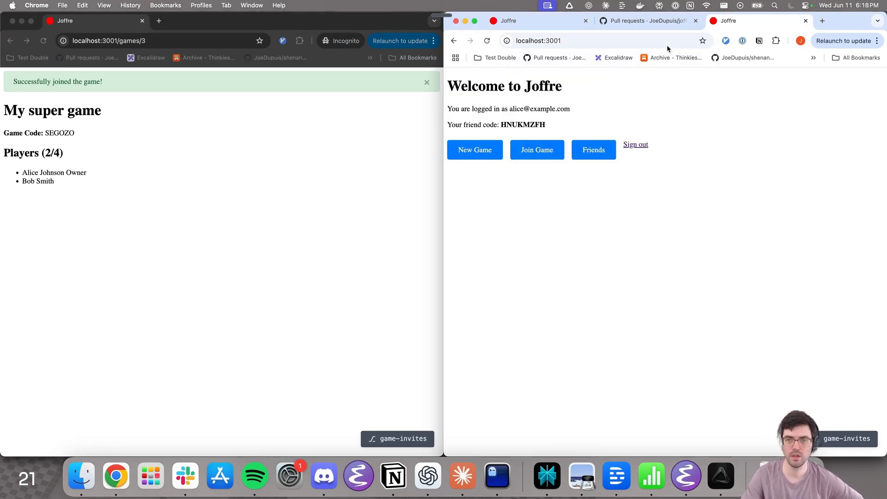
pyautogui.moveTo(569, 261)
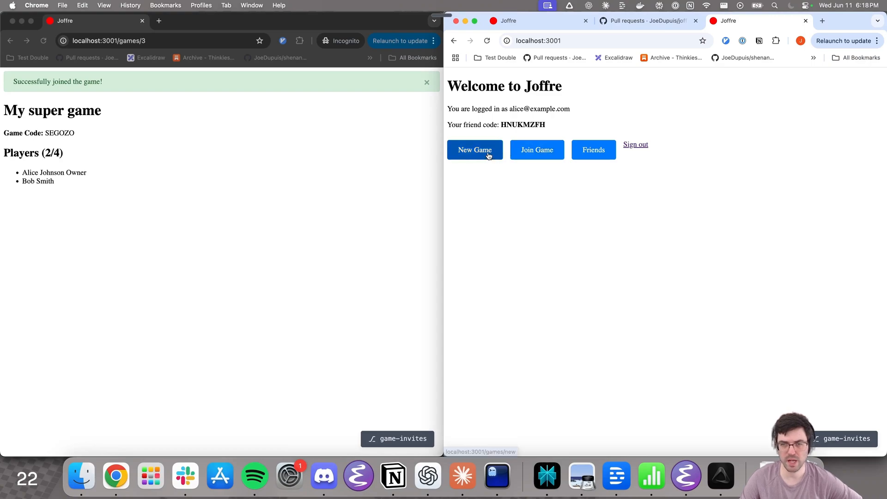
pyautogui.click(474, 149)
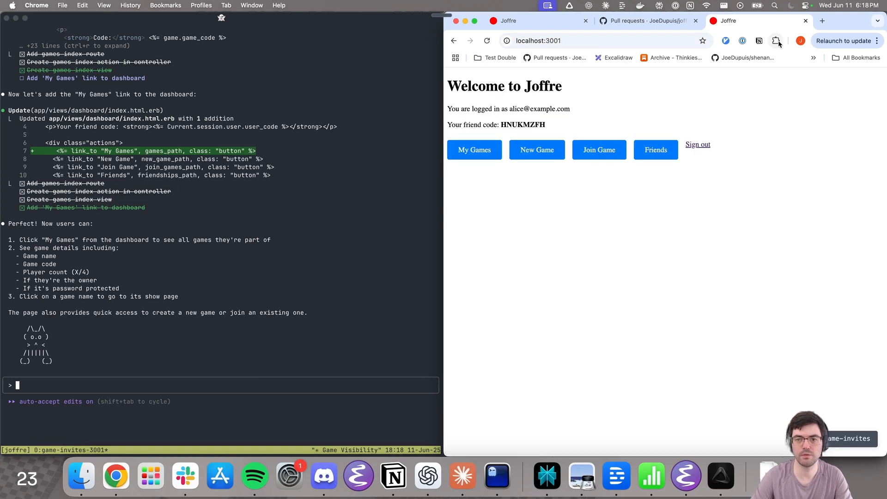
# Open My Games for Alice, then for Bob in the incognito window.
pyautogui.click(473, 149)
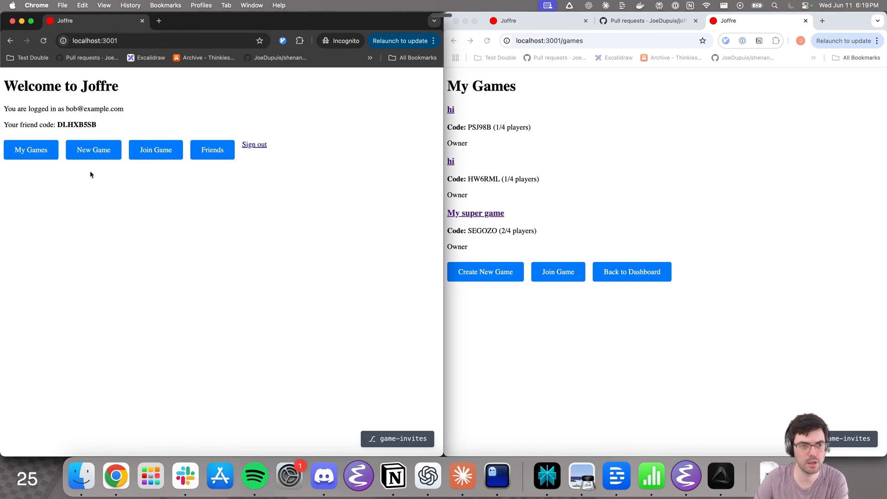
pyautogui.click(30, 150)
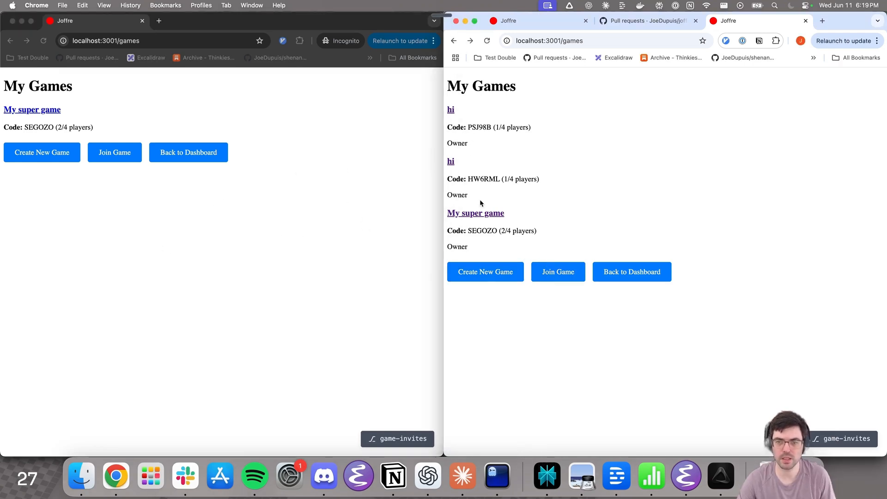
pyautogui.moveTo(485, 272)
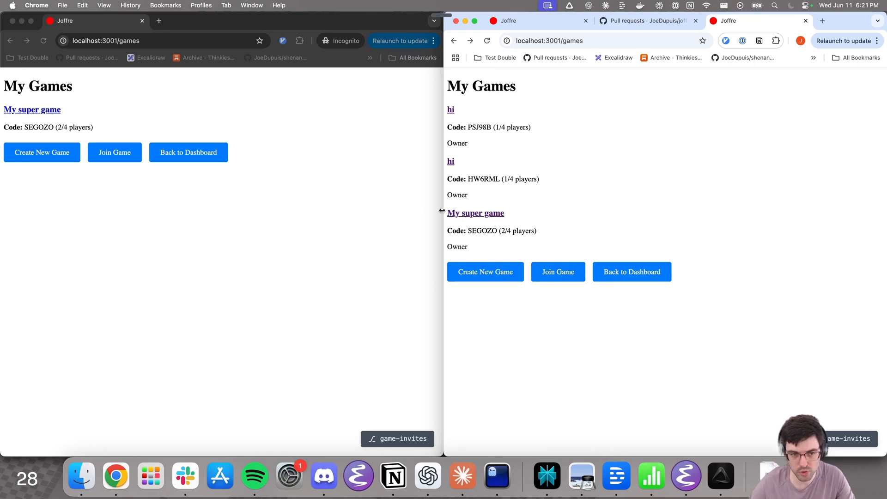
pyautogui.moveTo(161, 195)
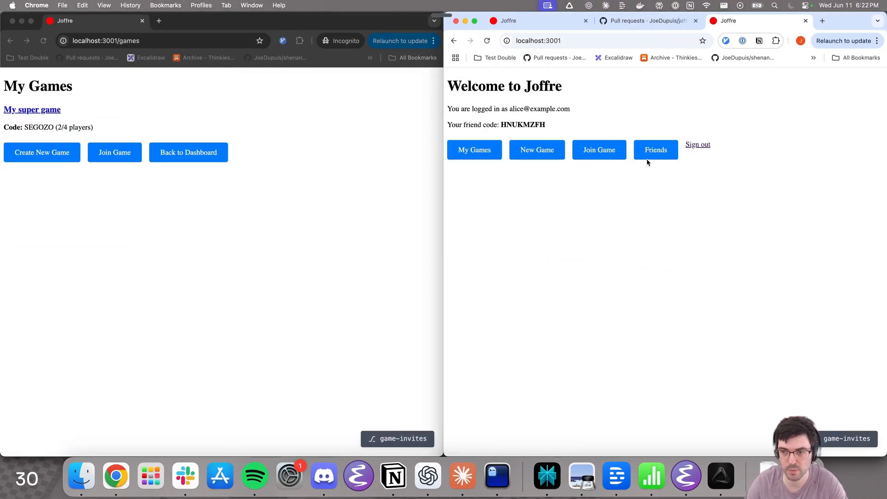
# Create the password-protected 'My super game 2' as Bob and join it as Alice.
pyautogui.click(474, 149)
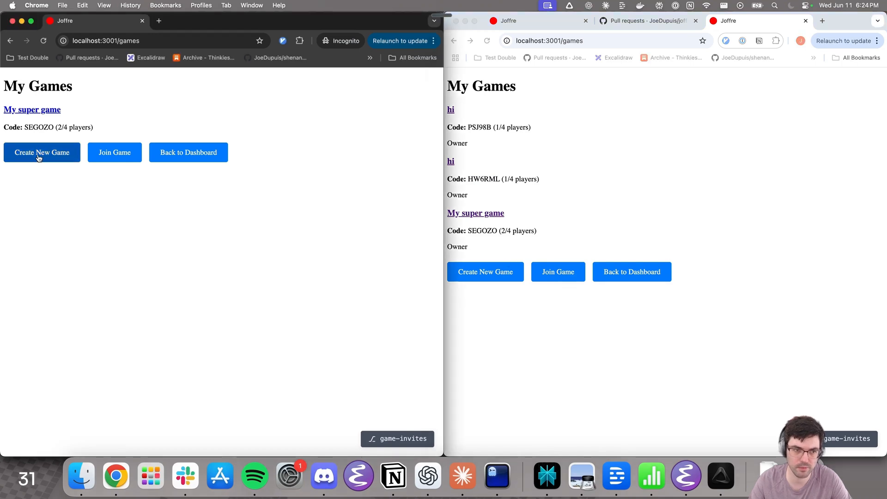
pyautogui.click(41, 152)
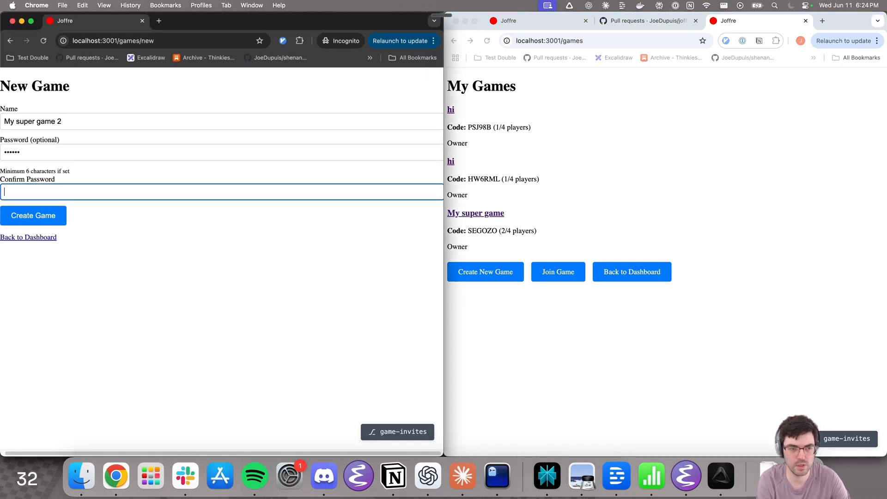
pyautogui.click(33, 216)
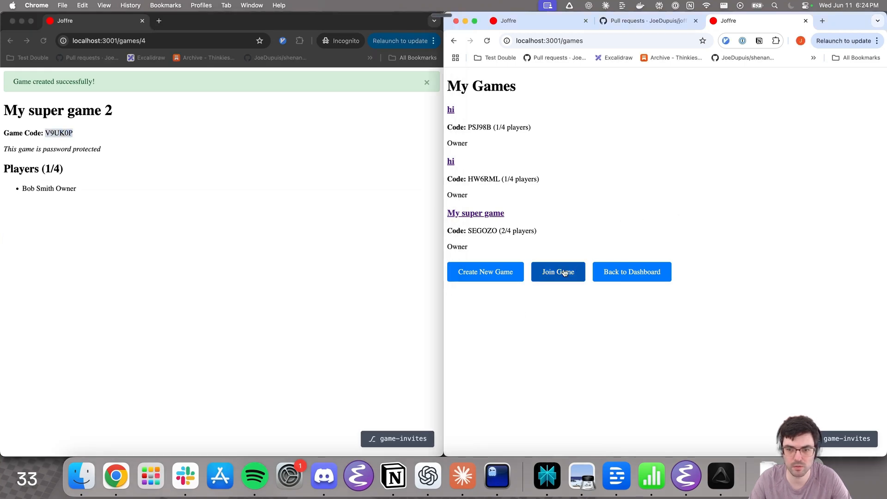
pyautogui.click(557, 271)
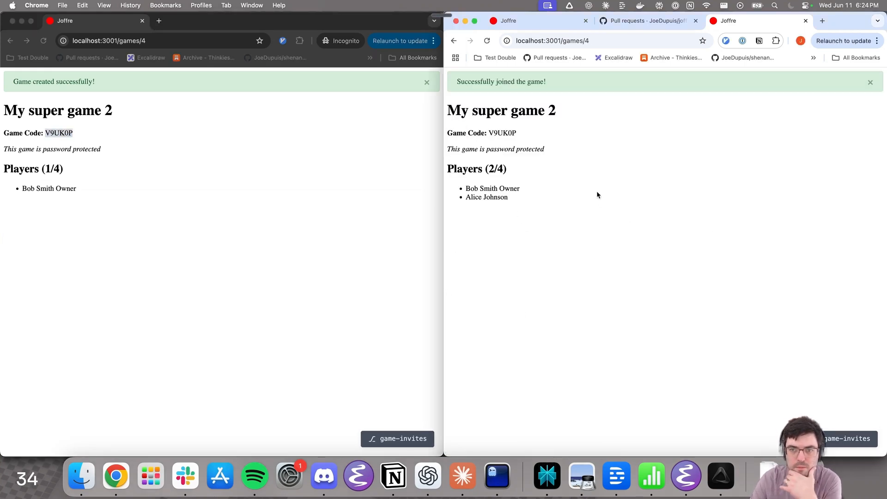
pyautogui.moveTo(432, 88)
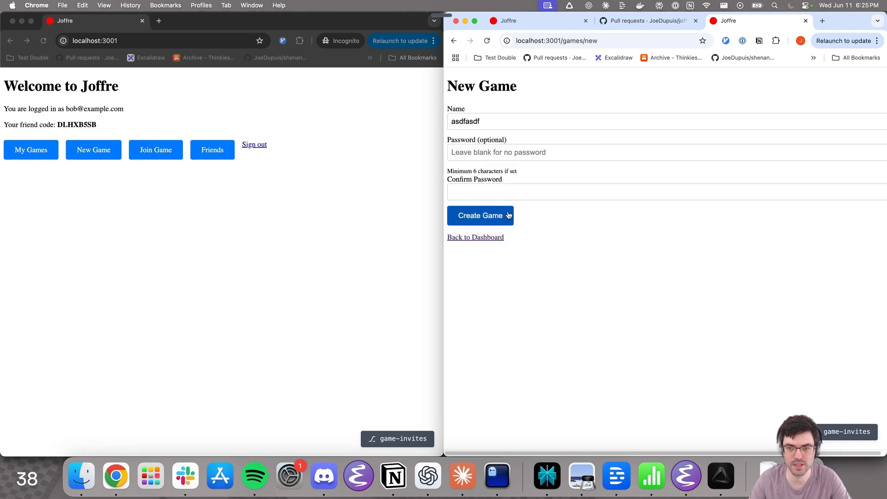
# Create 'asdfasdf', fill it to 4/4 players, and confirm a further join shows 'Game is full'.
pyautogui.click(480, 216)
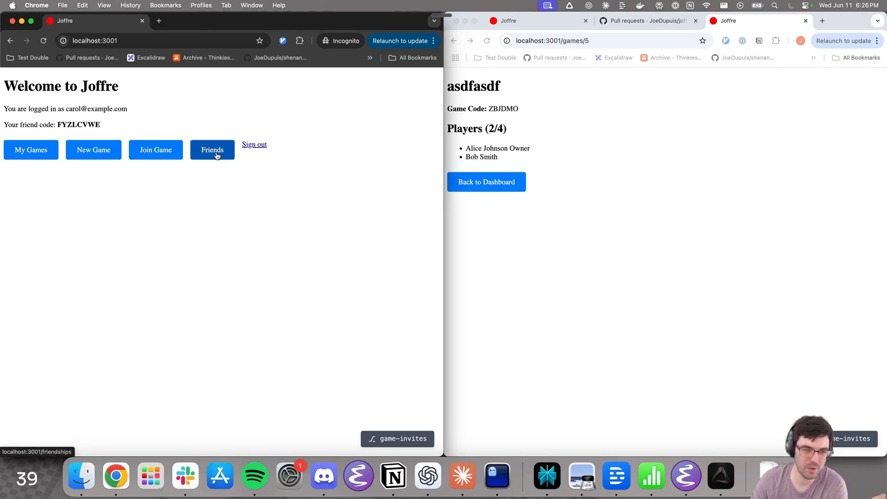
pyautogui.click(254, 144)
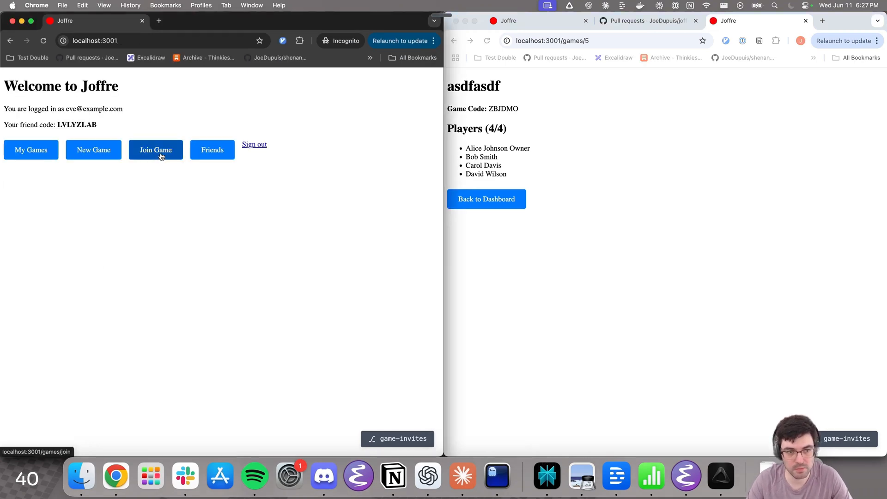
pyautogui.click(155, 150)
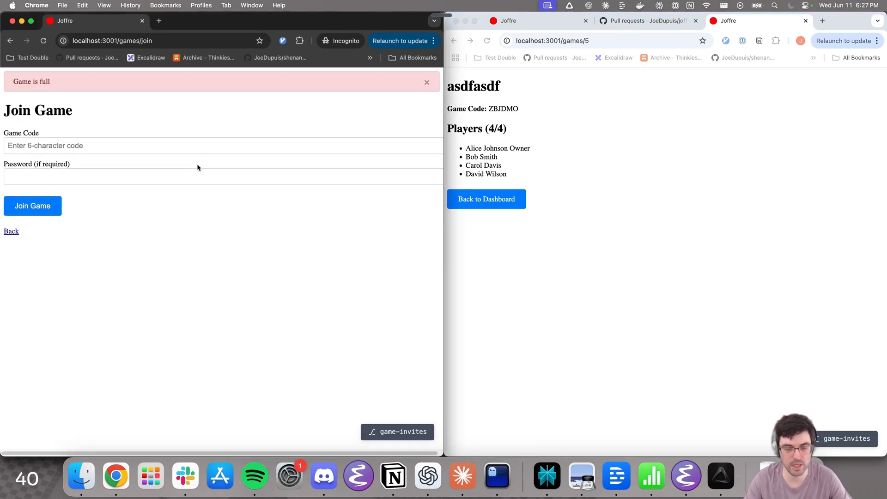
pyautogui.click(427, 82)
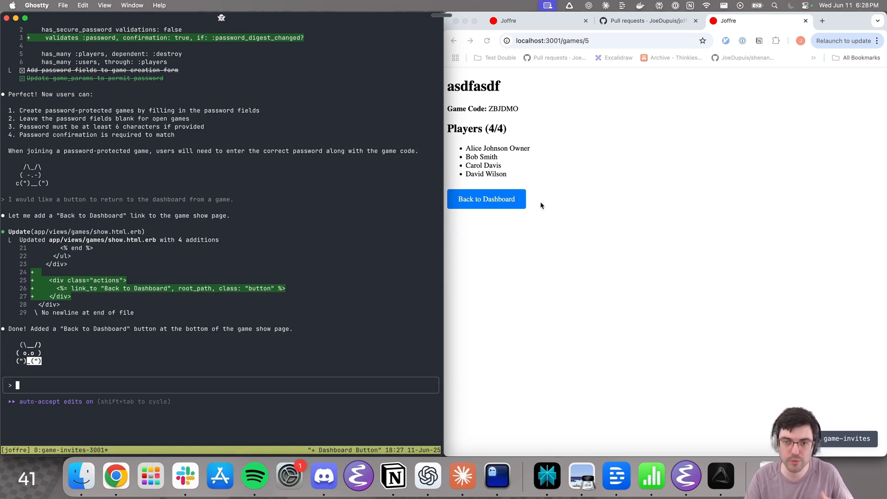
pyautogui.moveTo(294, 232)
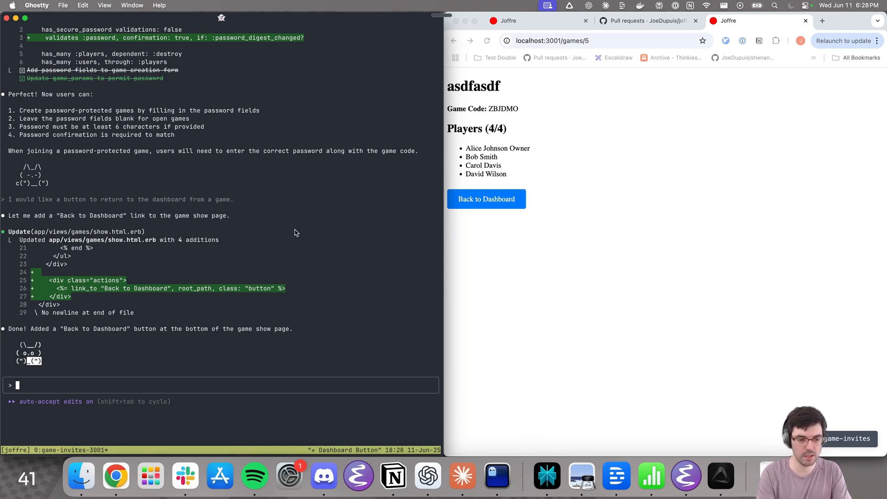
# Ask Claude Code to 'open a pr' and follow the pull/21 link to GitHub.
pyautogui.write('open a pr')
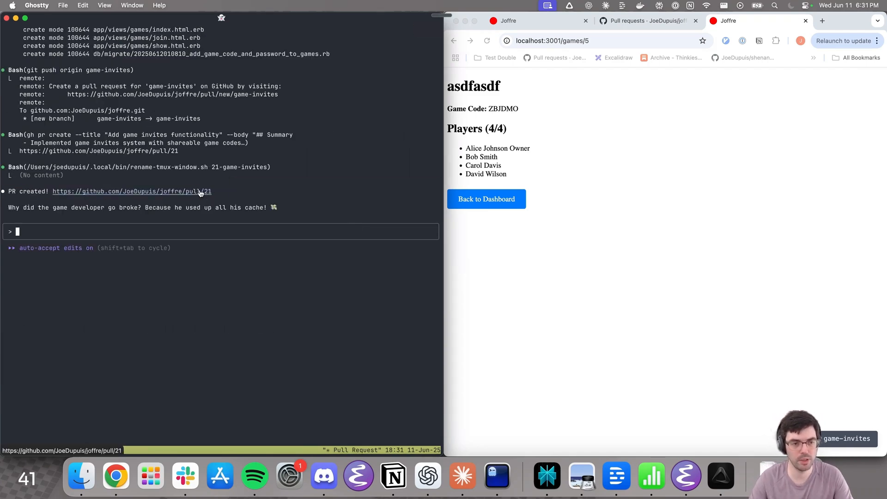
pyautogui.click(132, 191)
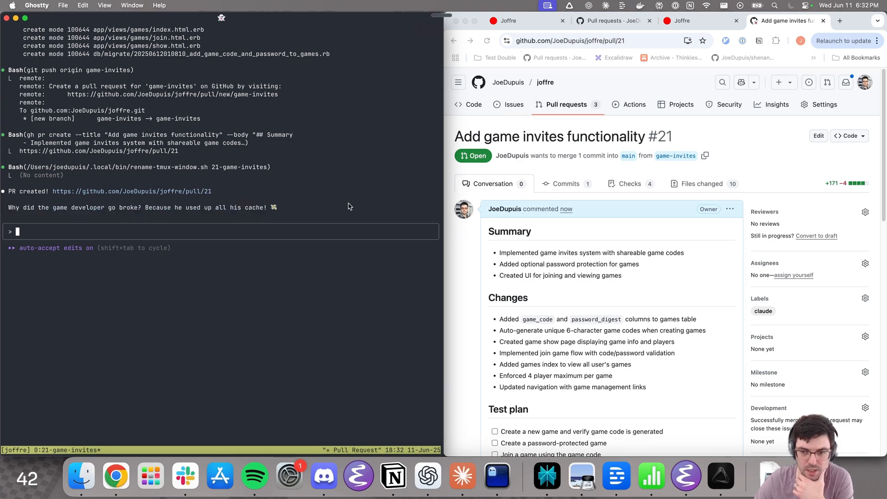
# Show pull request #21's Files changed, starting with the games_controller.rb diff.
pyautogui.click(701, 184)
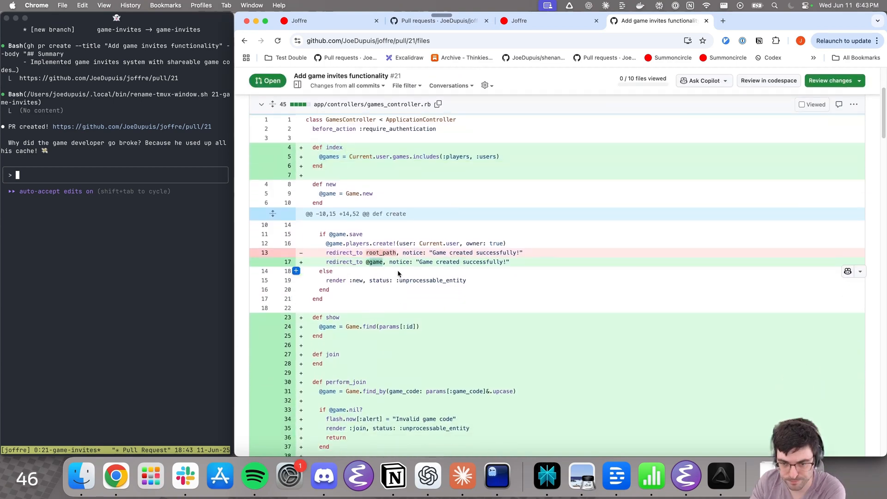
# Paste the 'Game created successfully!' redirect line into Claude, asking it to use the success message helper.
pyautogui.scroll(-3)
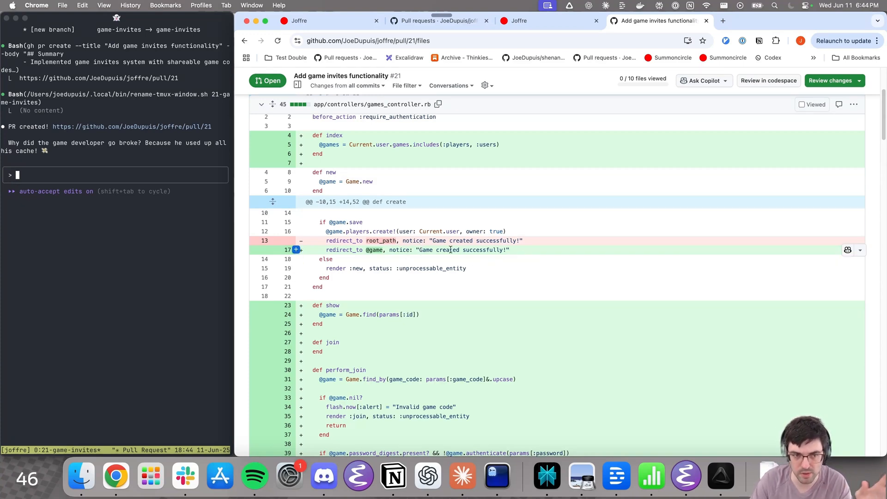
pyautogui.doubleClick(462, 249)
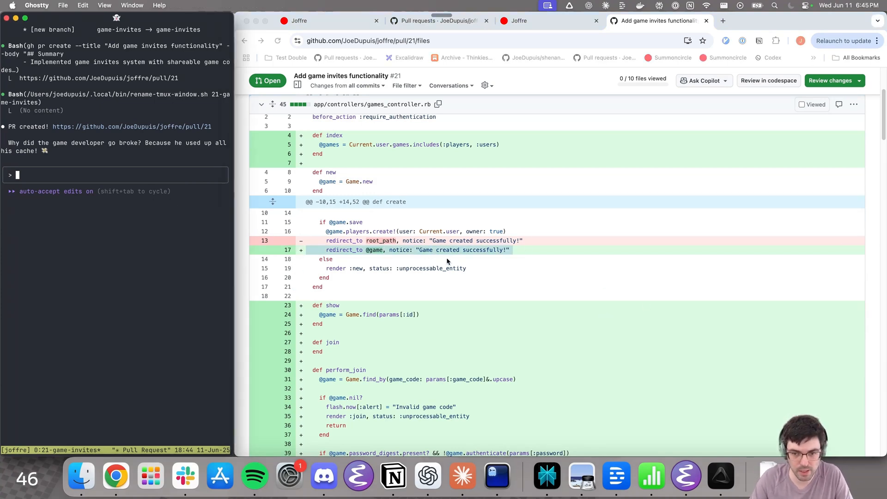
pyautogui.write('redirect_to @game, notice: "Game created successfully!"')
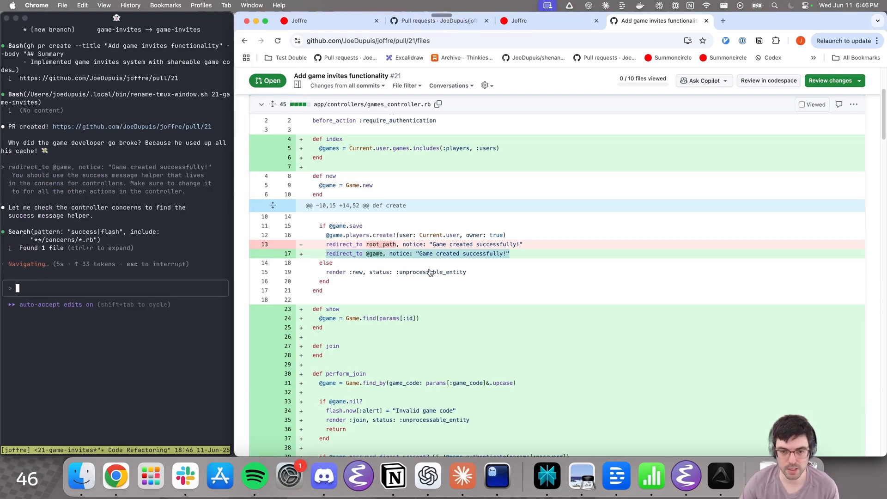
pyautogui.scroll(-3)
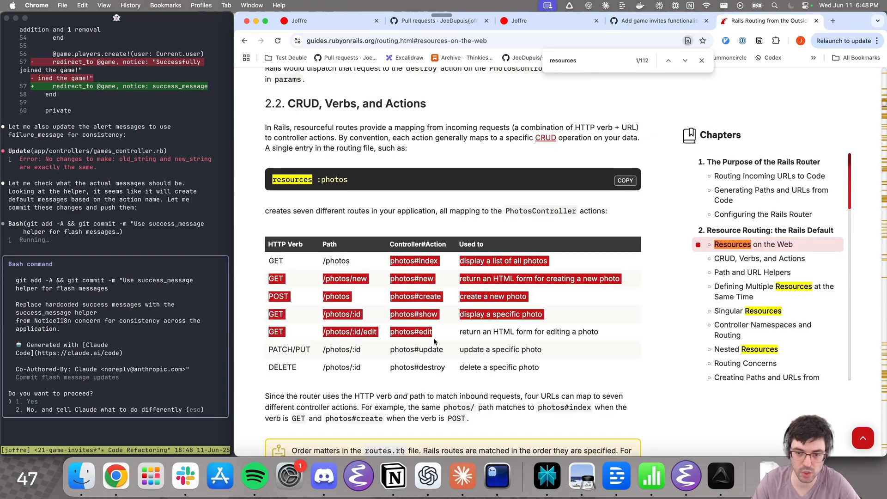
# Look up the Rails Routing guide's table of seven default resourceful routes and actions.
pyautogui.click(656, 20)
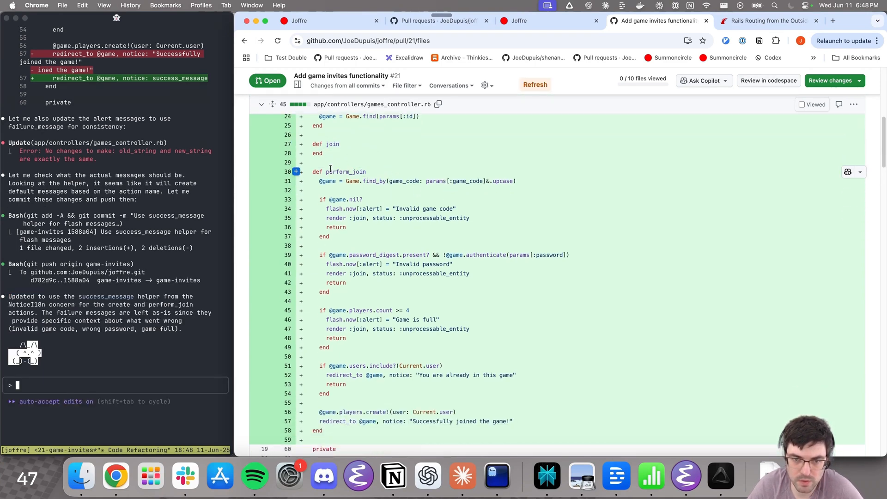
# Scroll games_controller.rb to review the join and perform_join actions and their alerts.
pyautogui.scroll(-3)
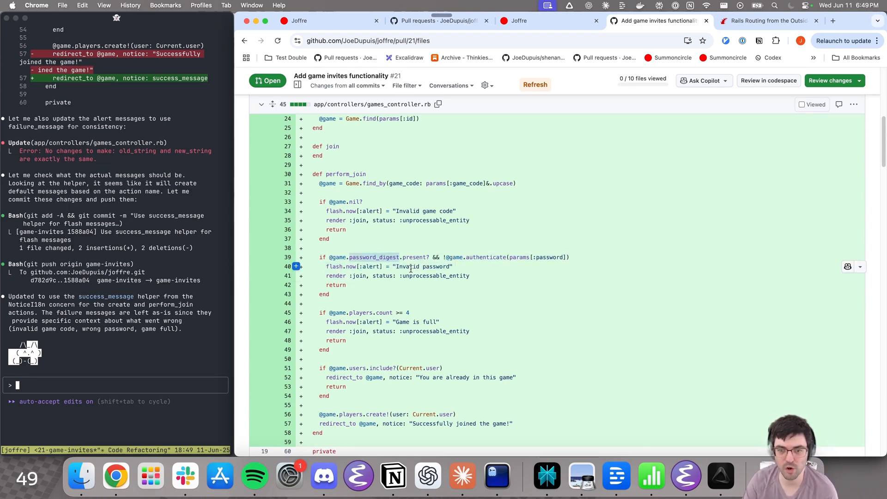
pyautogui.scroll(-3)
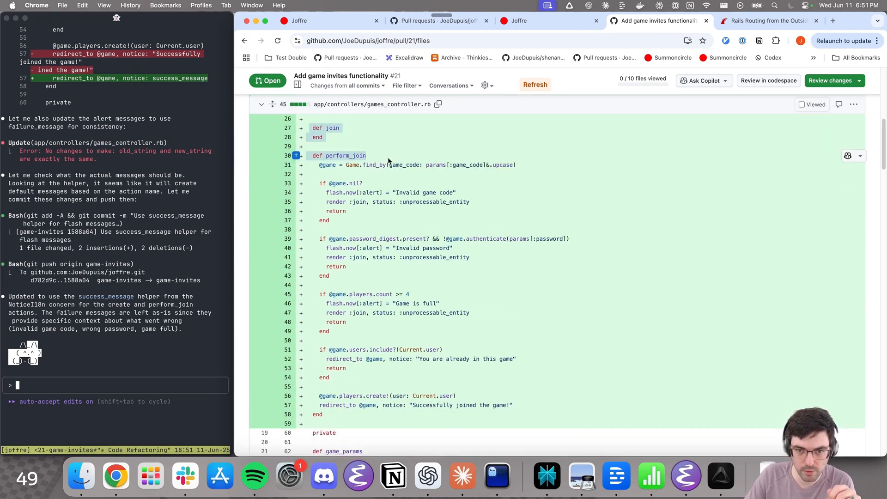
pyautogui.moveTo(365, 148)
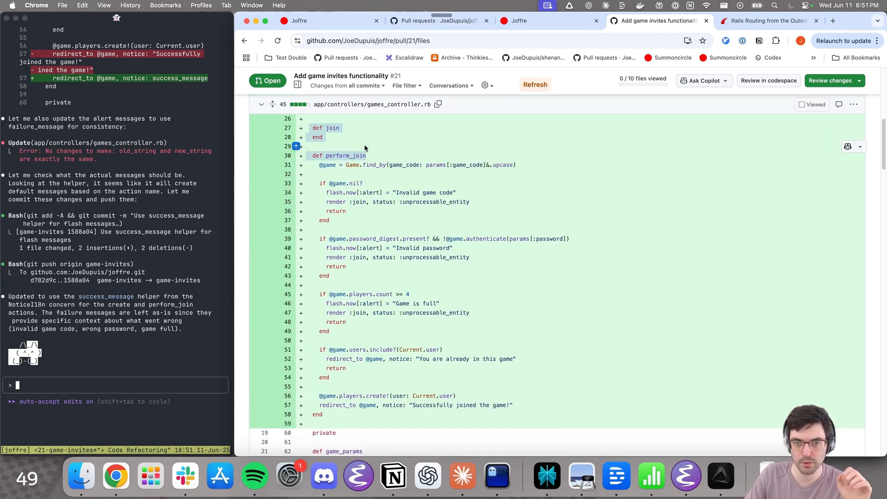
pyautogui.moveTo(379, 227)
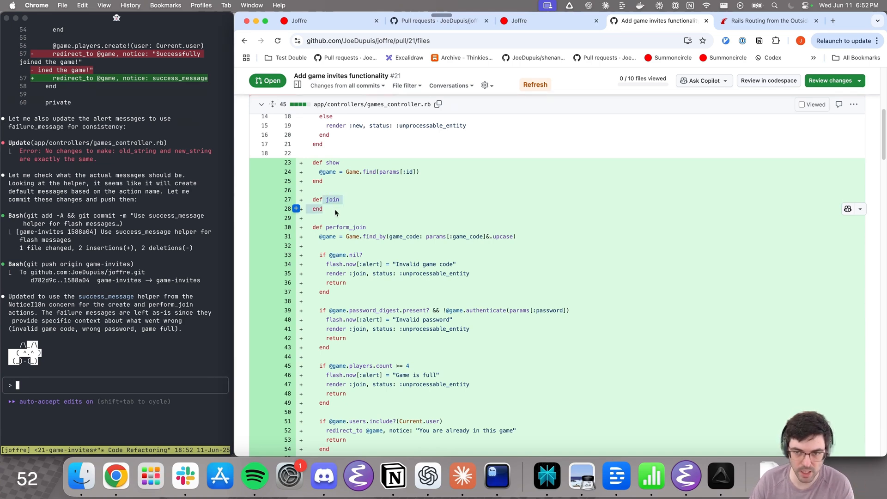
# Write feedback asking for a games-nested players controller and model-level validations.
pyautogui.write('games.  I also do not want to')
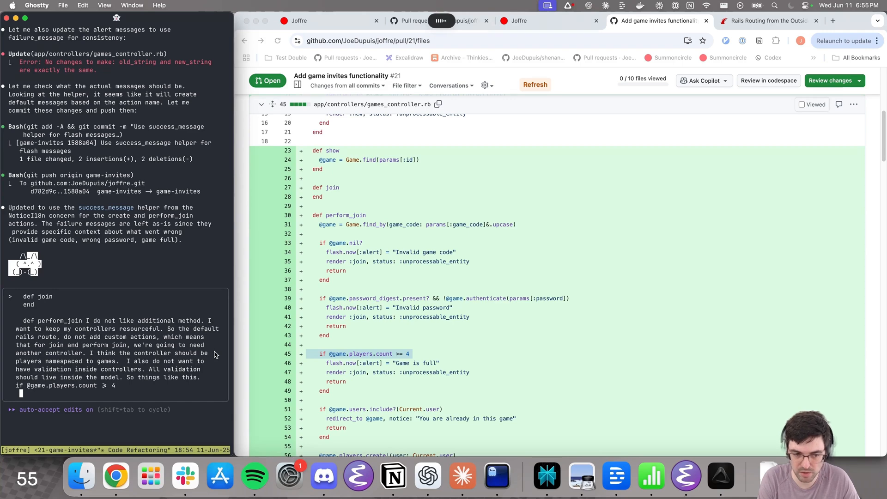
pyautogui.write('Should not live in the controller, it should live inside of the model.')
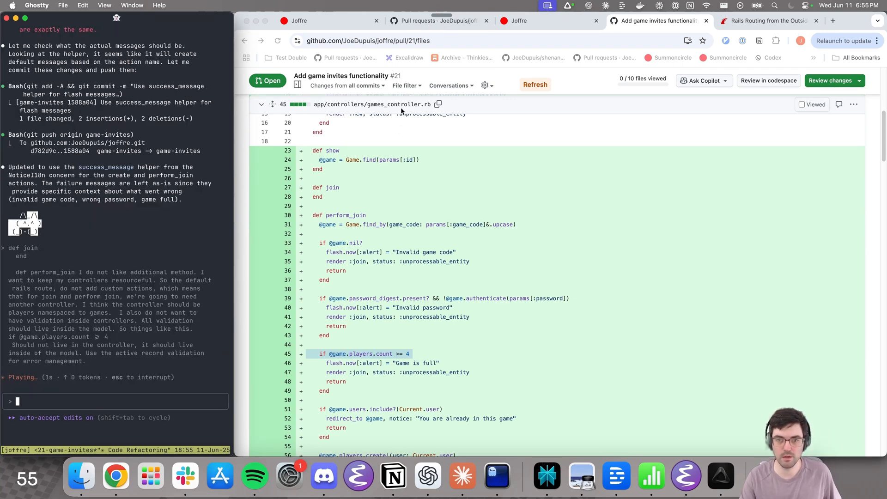
# Scroll through the PR diff while Claude Code tests, commits and pushes the validation fix.
pyautogui.scroll(-3)
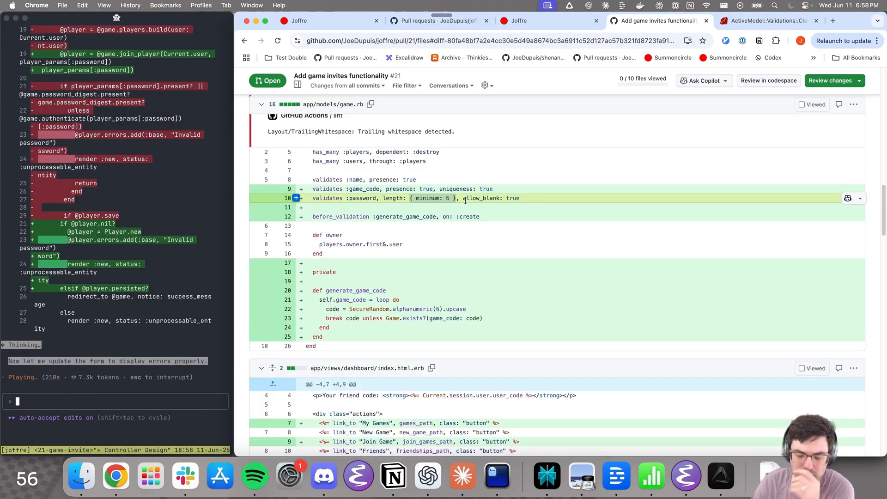
pyautogui.moveTo(449, 219)
pyautogui.write('Do not have a minimum length for game passwords.')
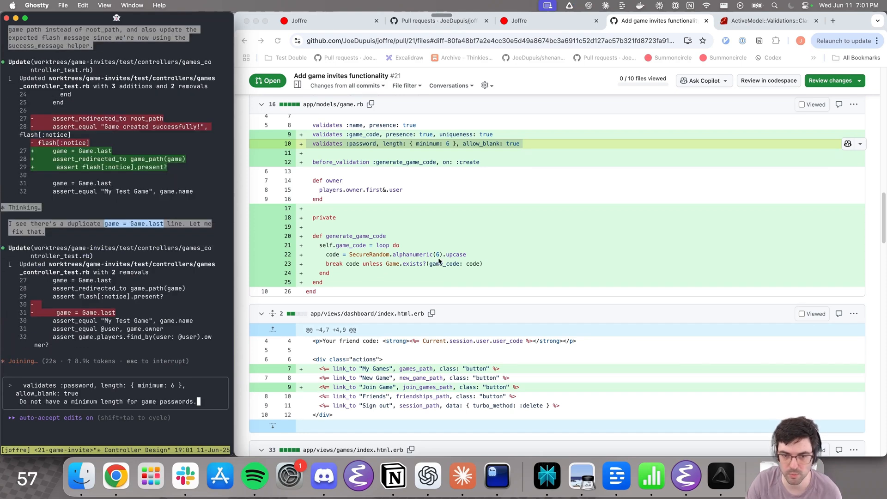
pyautogui.scroll(-3)
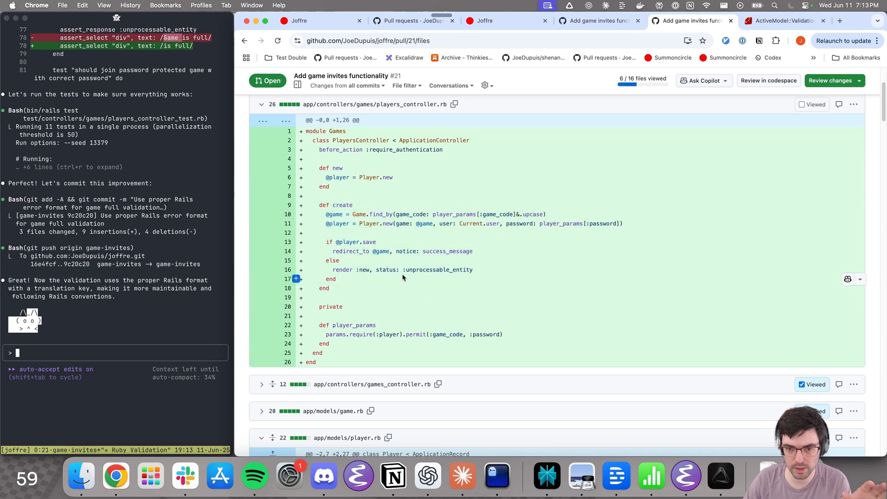
# Review player.rb, then paste errors.add(:base, "Invalid password") and the namespaced form_with into Claude Code.
pyautogui.scroll(-3)
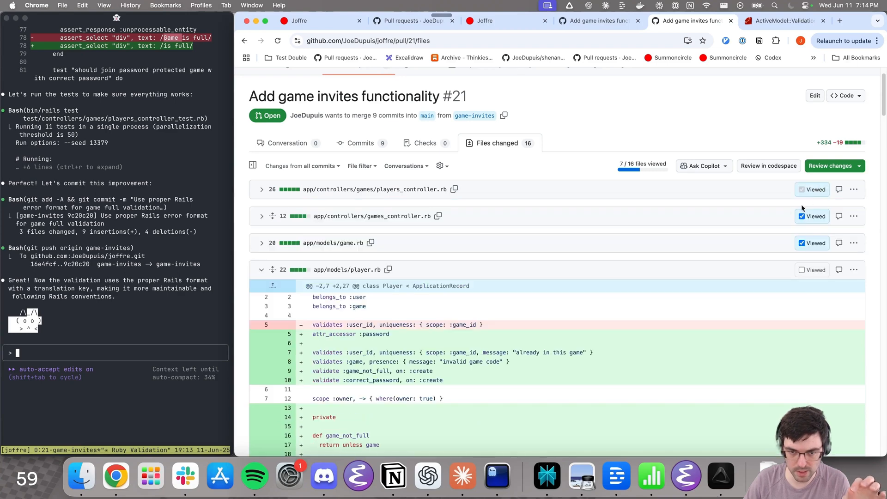
pyautogui.scroll(-3)
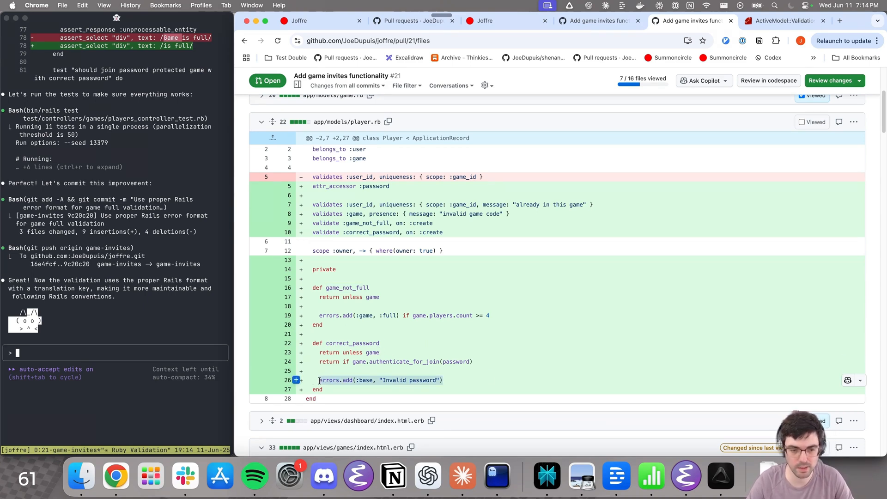
pyautogui.write('errors.add(:base, "Invalid password")')
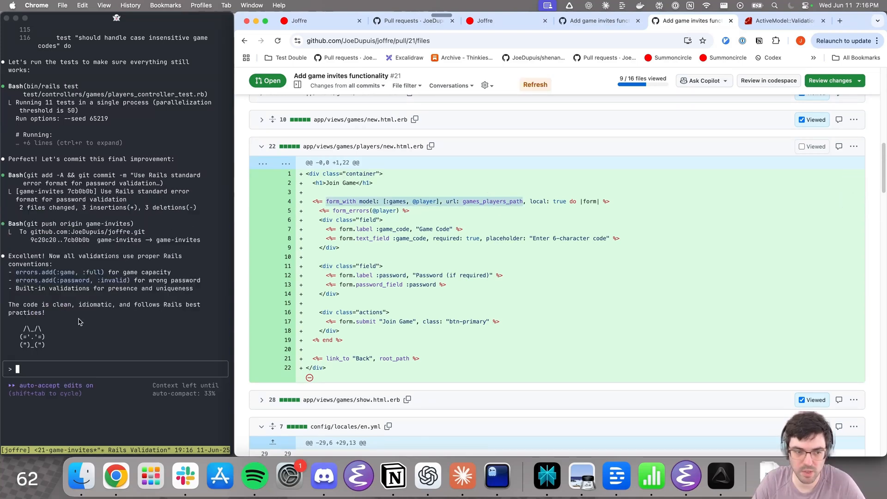
pyautogui.write('form_with model: [:games, @player], url: games_players_path')
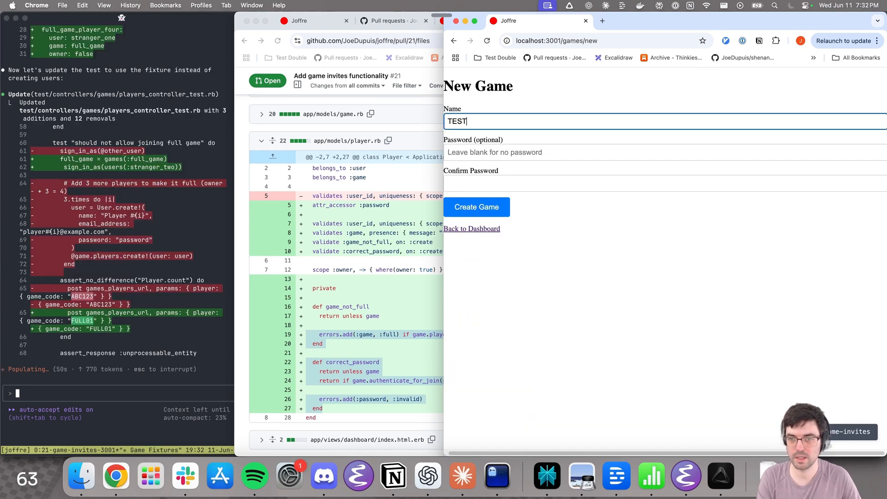
# Enter 'GAMEALLCAPS' in the New Game form and inspect the rejected POST /games request.
pyautogui.write('GAMEALLCAPS')
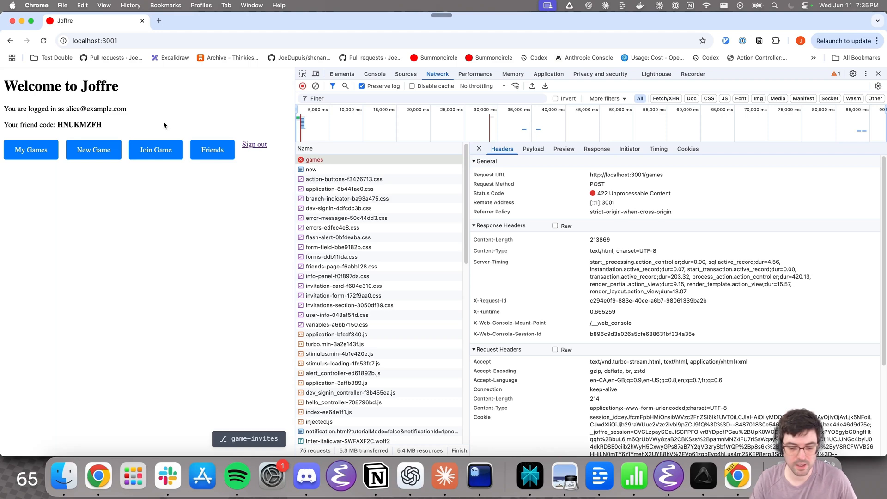
pyautogui.moveTo(148, 133)
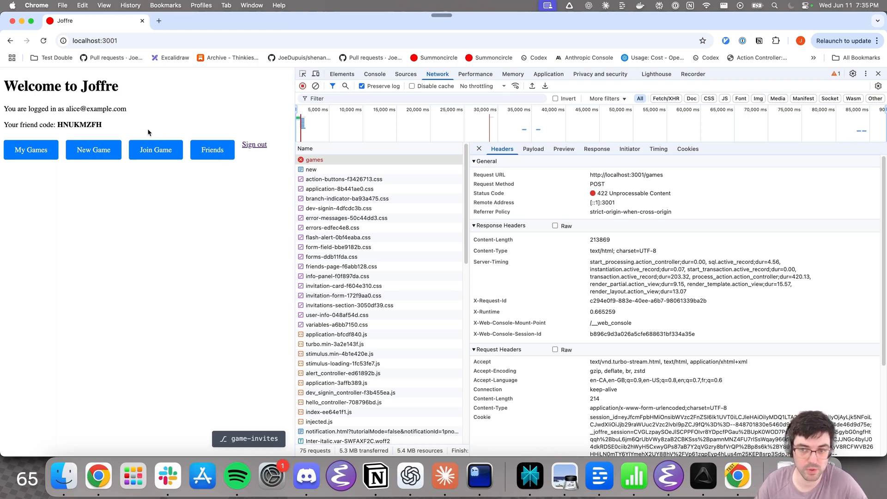
pyautogui.click(156, 150)
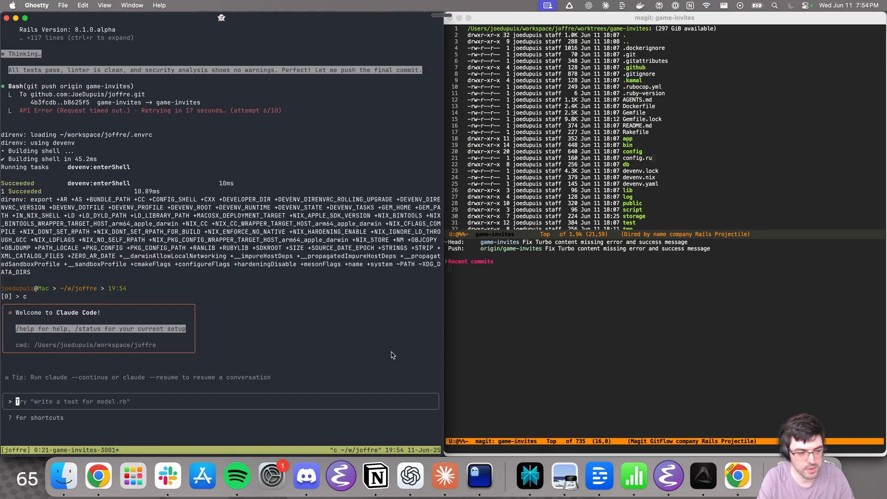
pyautogui.moveTo(277, 333)
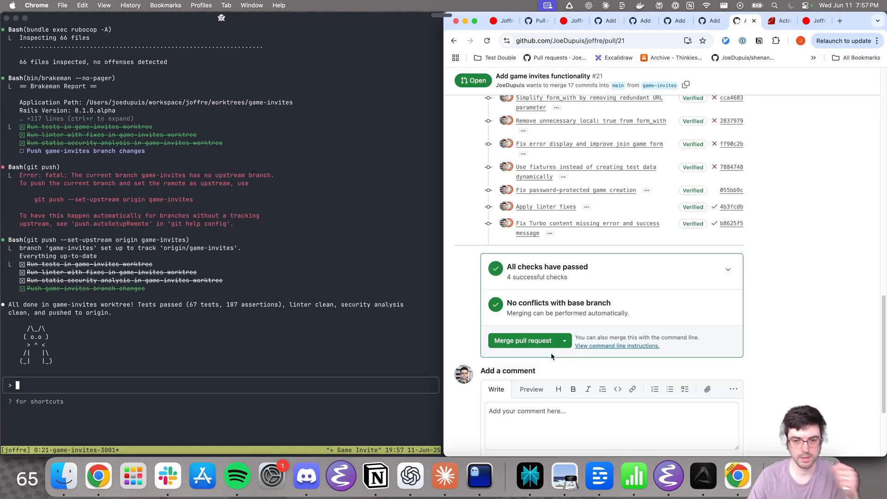
# Merge and confirm merging the game invites pull request into main.
pyautogui.click(522, 340)
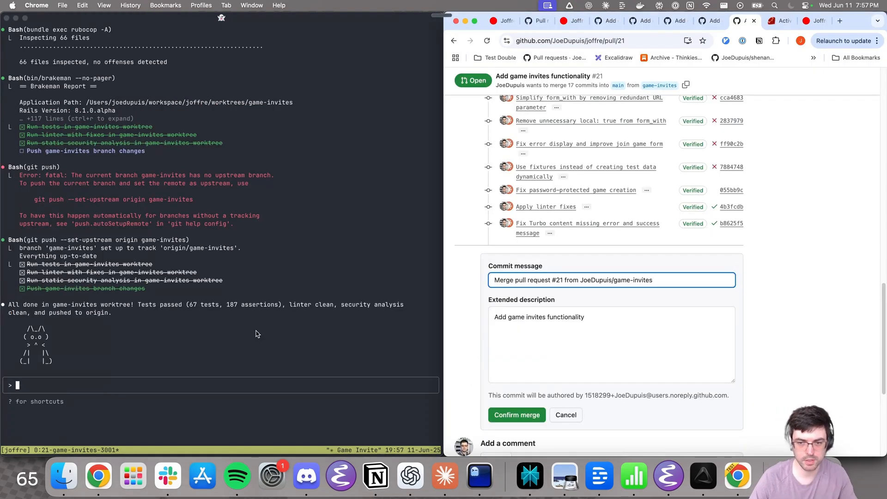
pyautogui.click(516, 415)
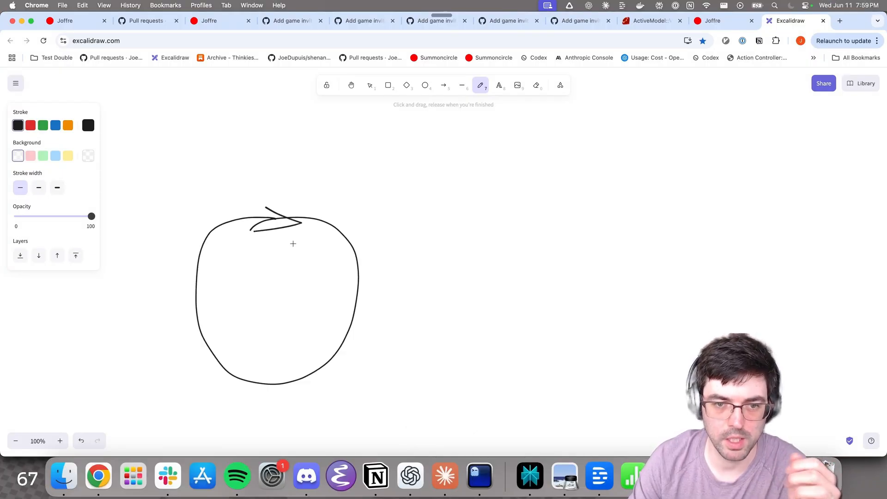
pyautogui.moveTo(292, 290)
pyautogui.write('Feature Loop')
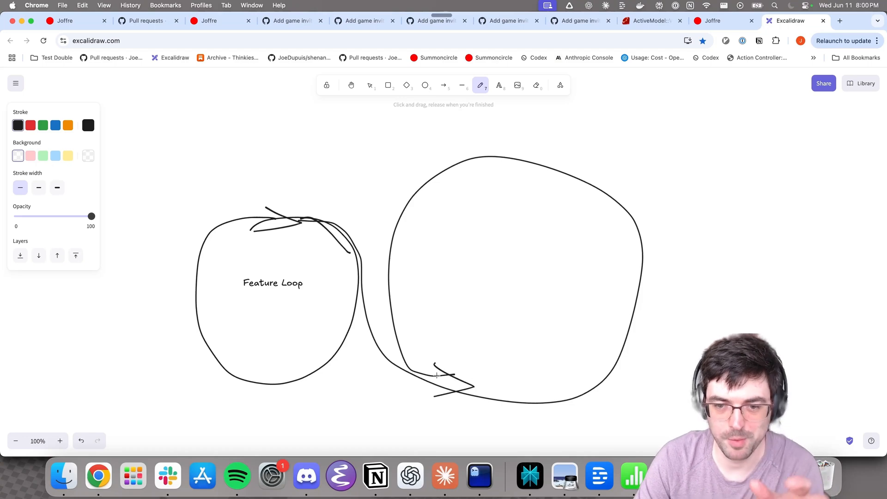
pyautogui.moveTo(436, 375); pyautogui.dragTo(469, 378)
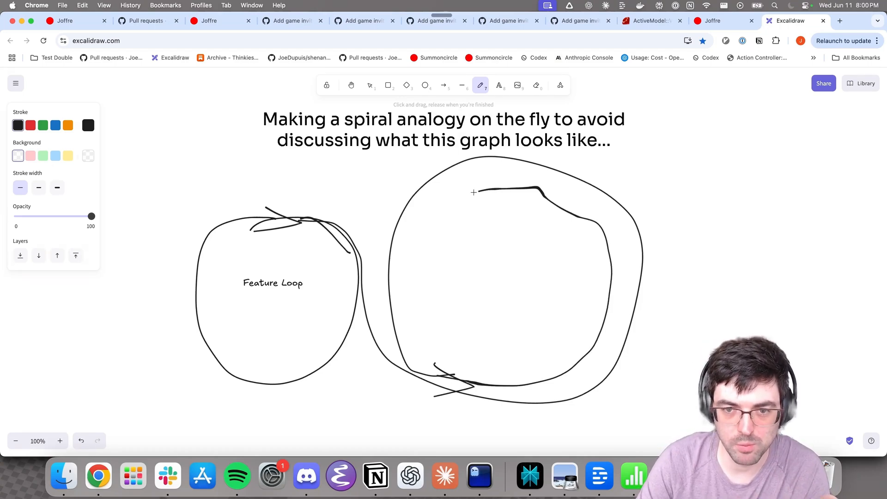
pyautogui.moveTo(474, 191); pyautogui.dragTo(567, 238)
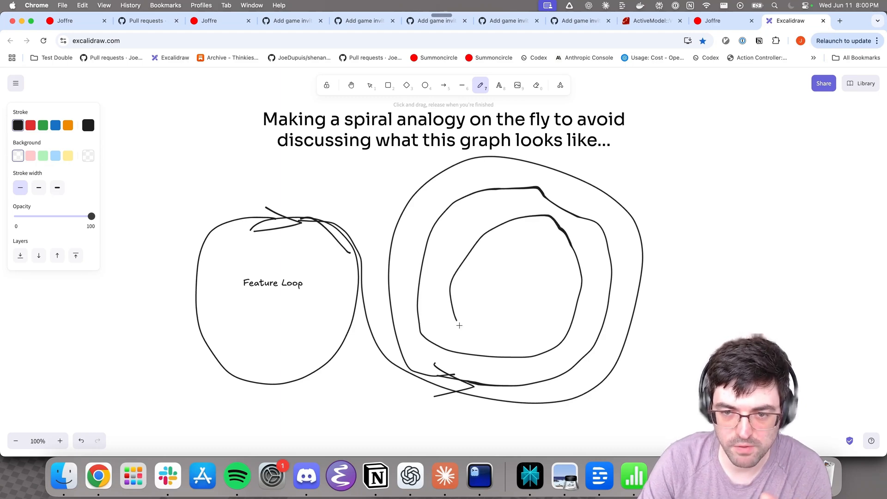
pyautogui.moveTo(453, 317); pyautogui.dragTo(492, 294)
pyautogui.write(' (Vibe coding)')
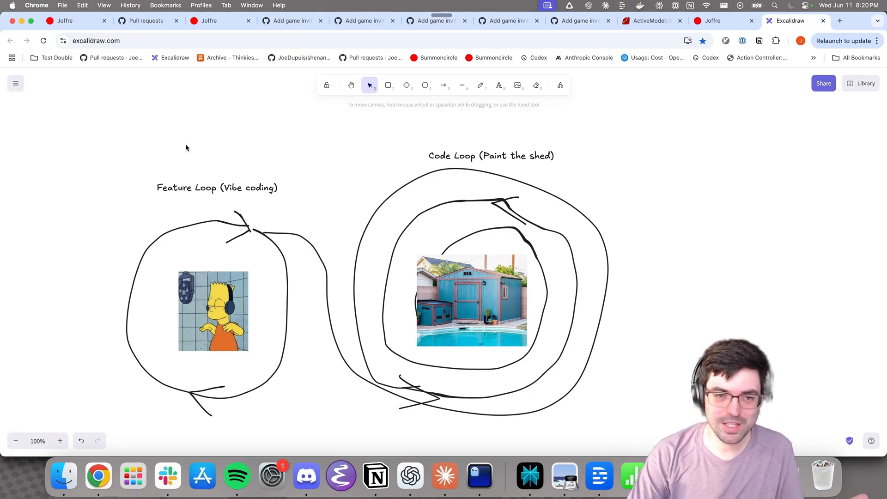
pyautogui.moveTo(200, 146)
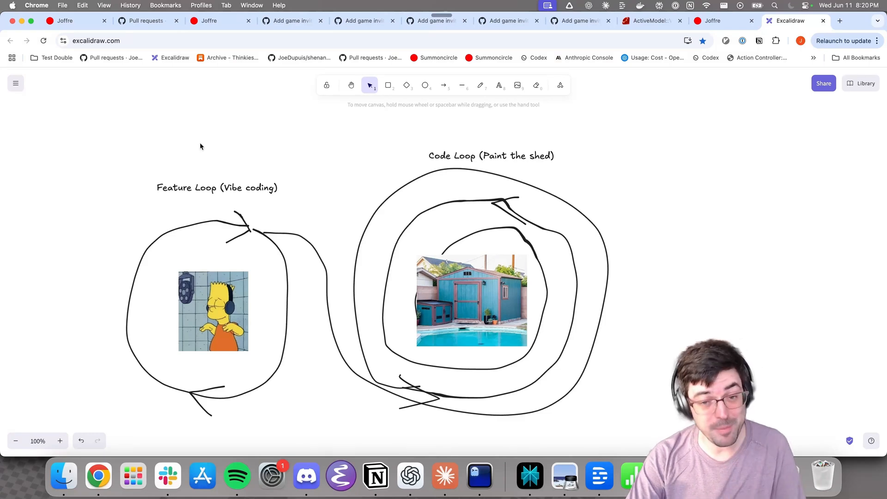